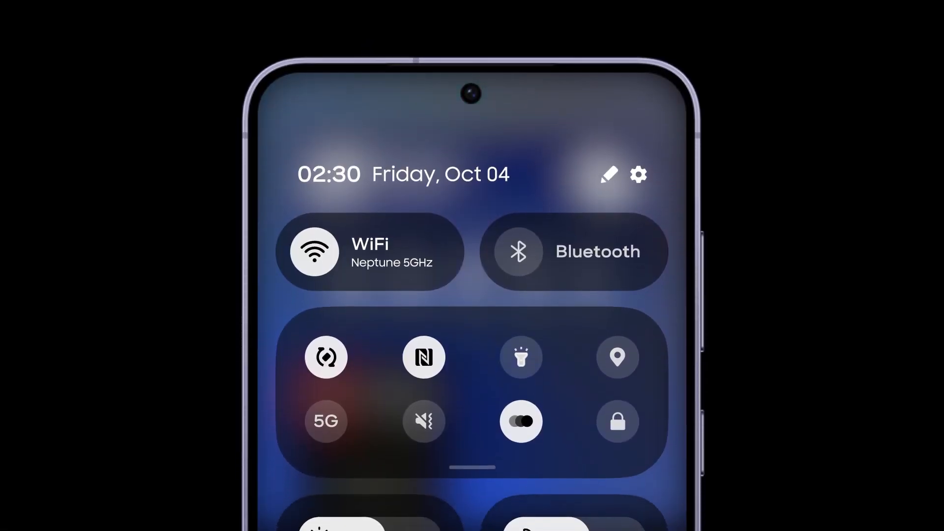
{"action": "scroll", "scroll_direction": "down", "scroll_amount": 3}
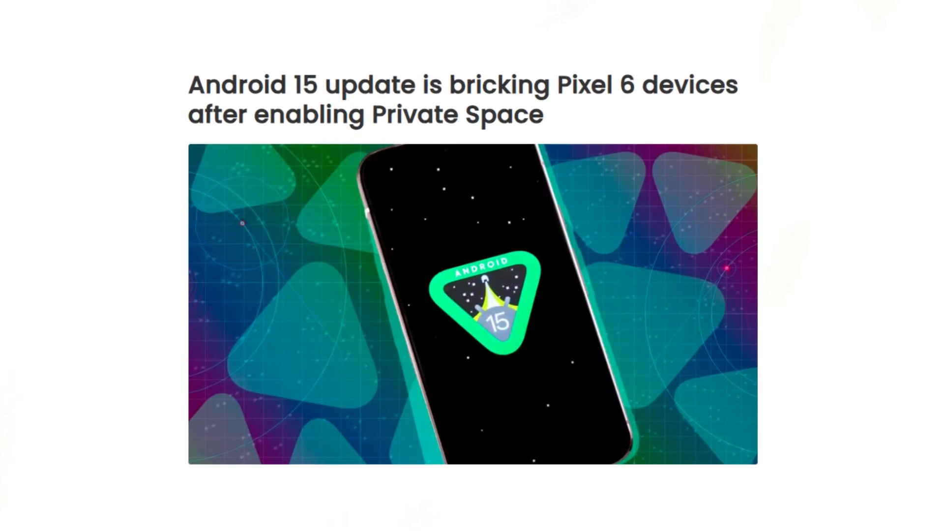
{"action": "scroll", "scroll_direction": "down", "scroll_amount": 3}
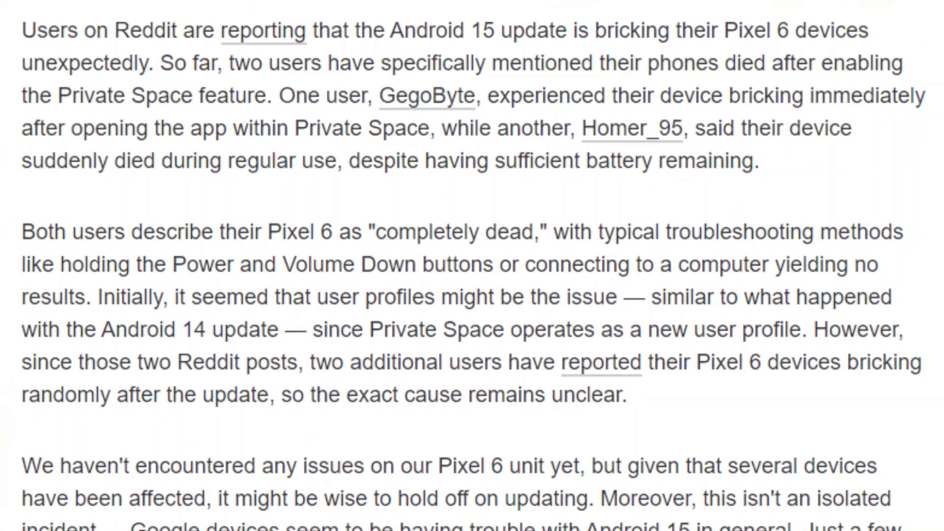
{"action": "scroll", "scroll_direction": "down", "scroll_amount": 3}
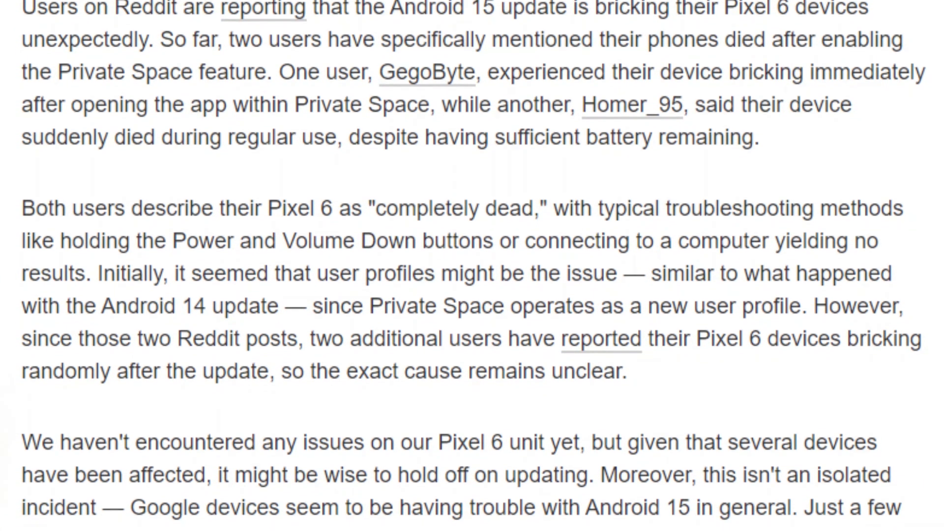
{"action": "scroll", "scroll_direction": "down", "scroll_amount": 3}
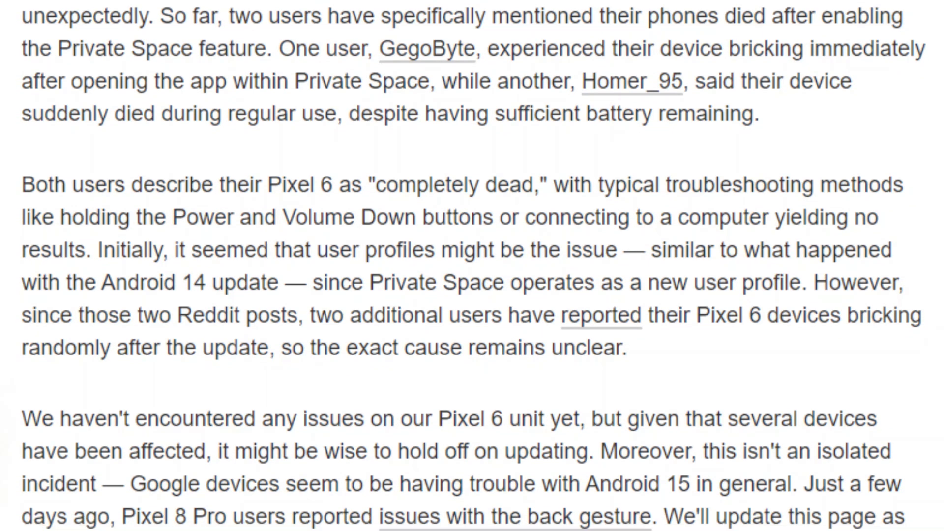
{"action": "scroll", "scroll_direction": "down", "scroll_amount": 3}
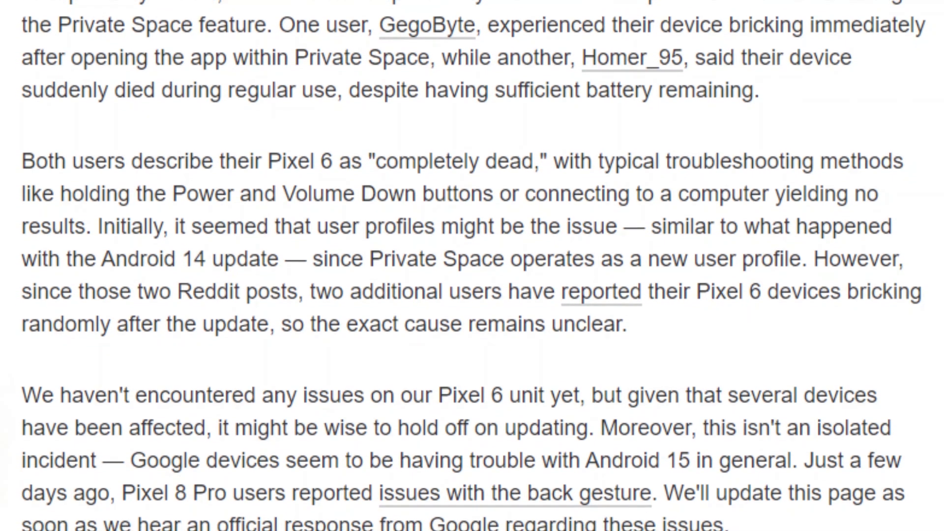
{"action": "scroll", "scroll_direction": "down", "scroll_amount": 3}
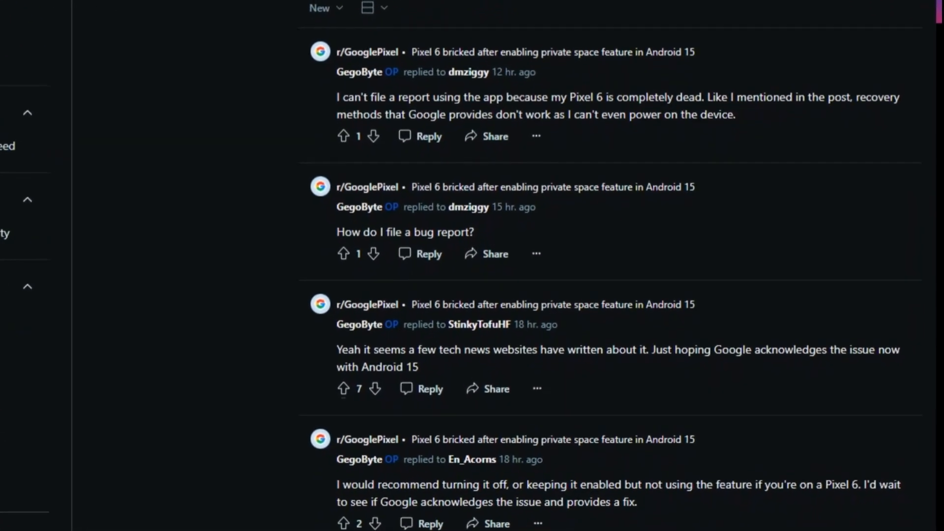
{"action": "scroll", "scroll_direction": "down", "scroll_amount": 3}
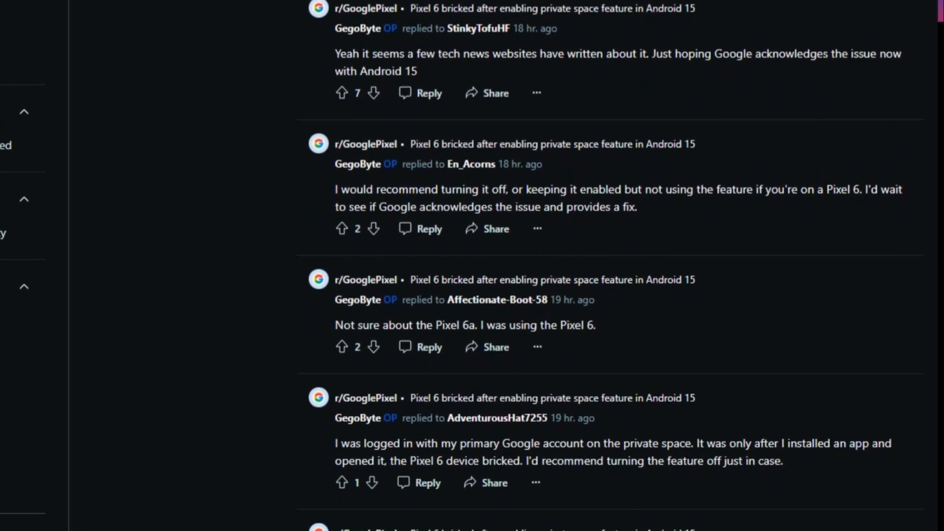
{"action": "scroll", "scroll_direction": "down", "scroll_amount": 3}
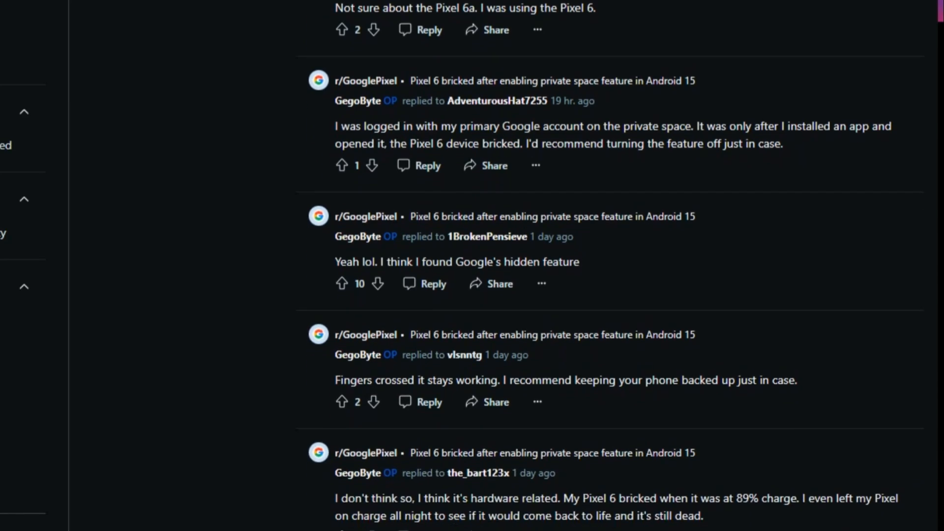
{"action": "scroll", "scroll_direction": "down", "scroll_amount": 3}
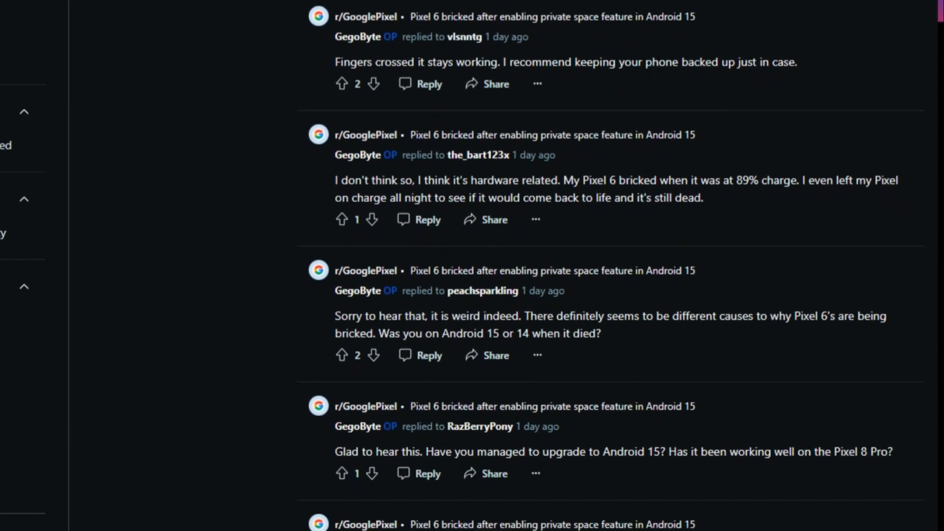
{"action": "scroll", "scroll_direction": "down", "scroll_amount": 3}
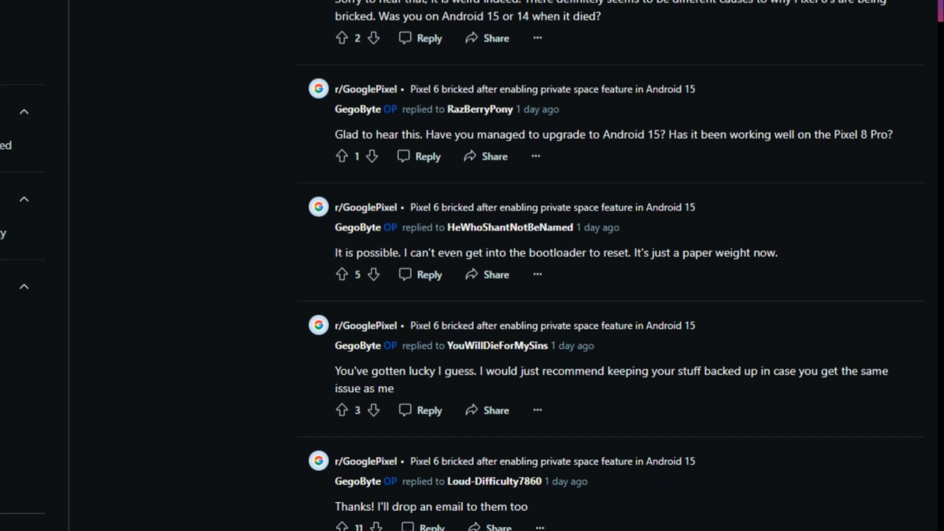
{"action": "scroll", "scroll_direction": "down", "scroll_amount": 3}
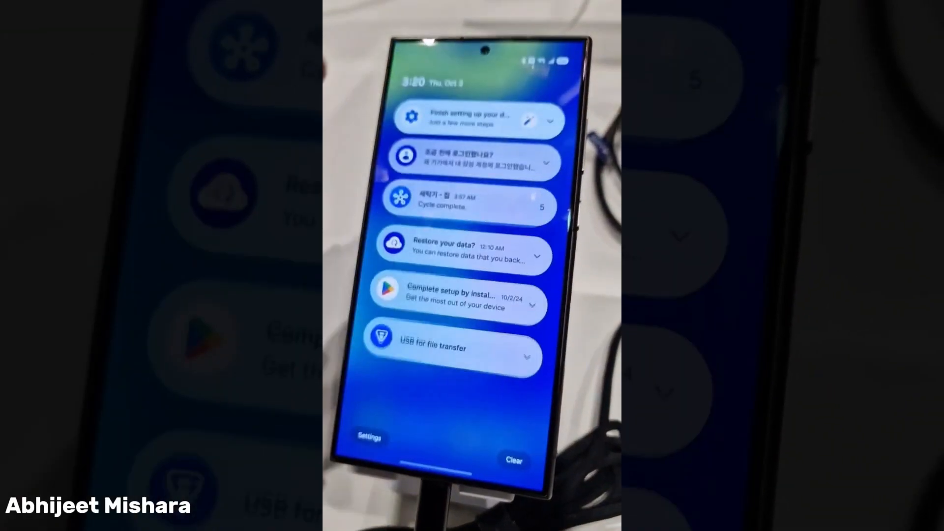
{"action": "left_click", "coordinate": [477, 162]}
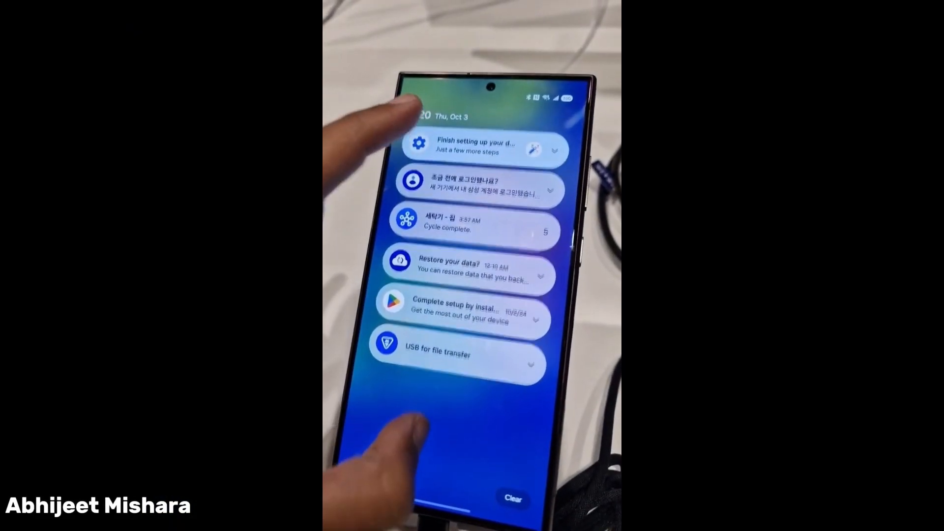
{"action": "scroll", "scroll_direction": "down", "scroll_amount": 3}
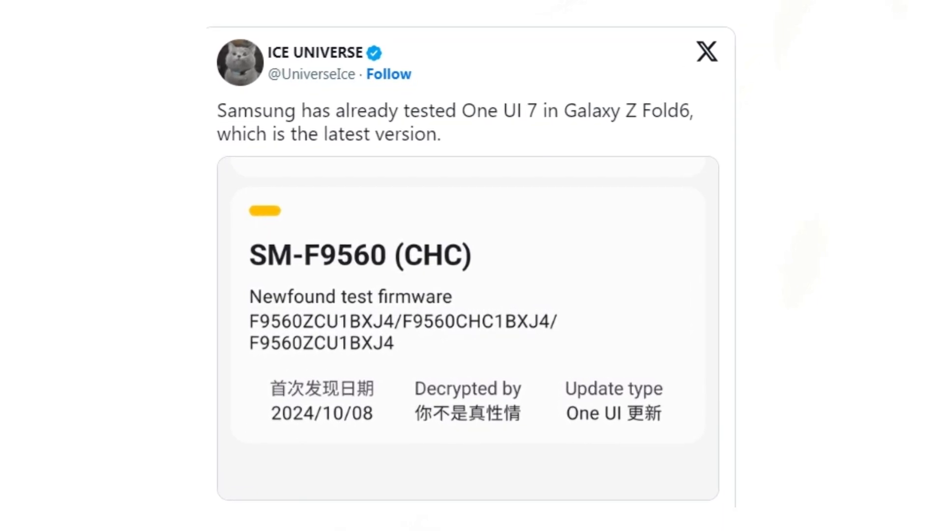
{"action": "scroll", "scroll_direction": "down", "scroll_amount": 3}
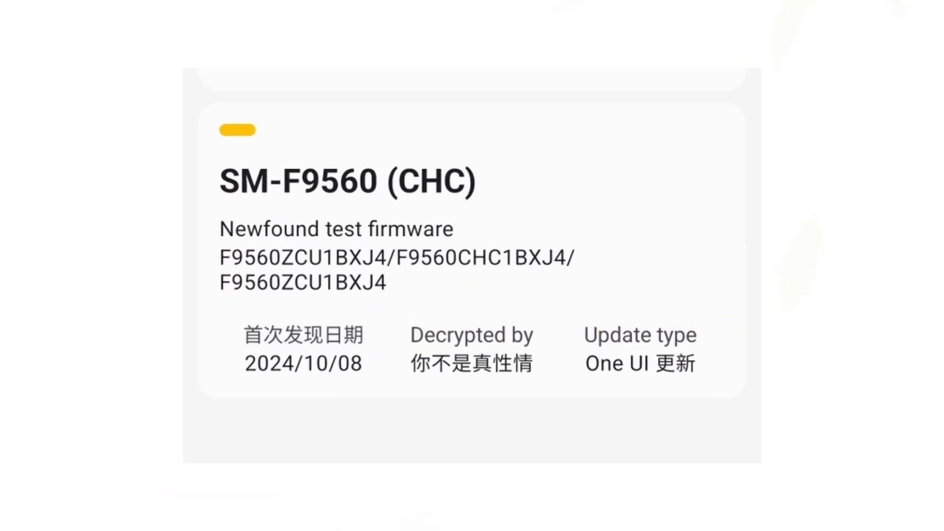
{"action": "double_click", "coordinate": [295, 178]}
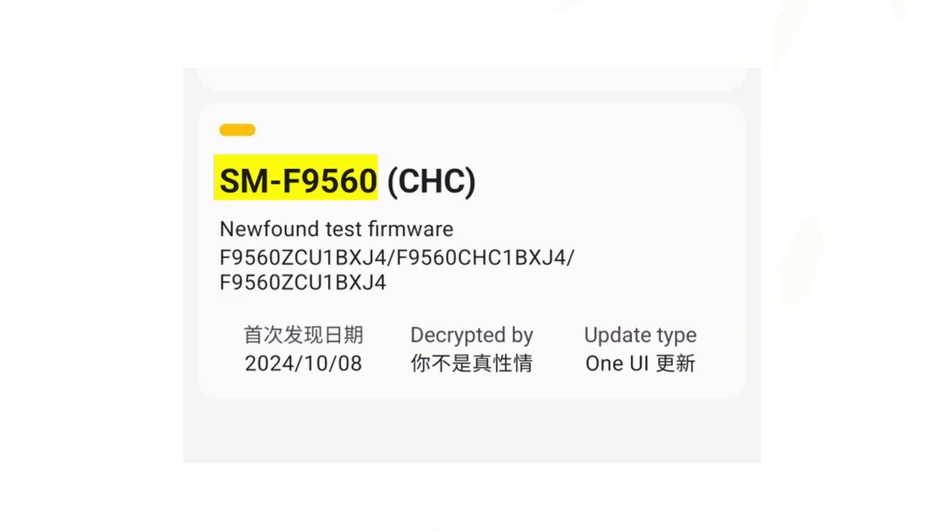